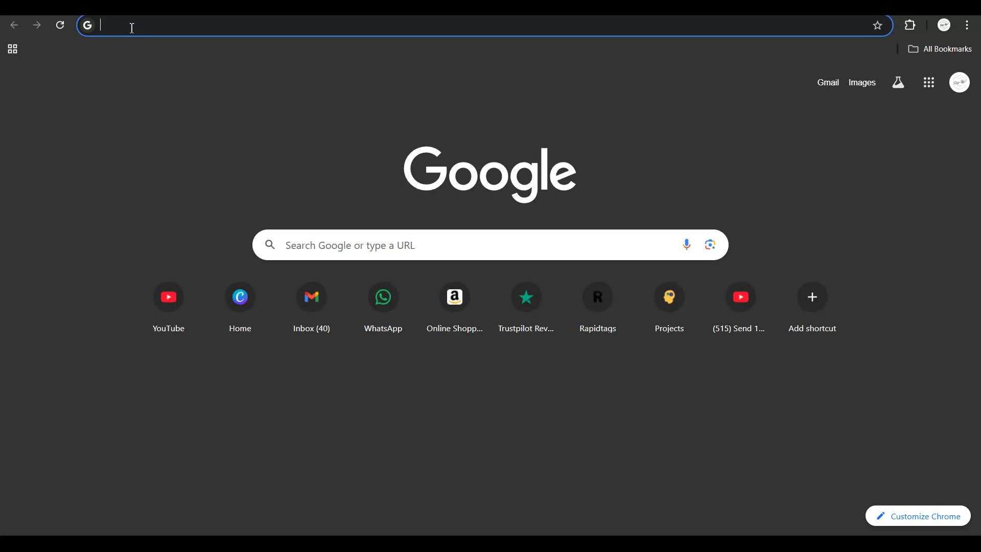
Search Google for 'find my device'.
{"action": "type", "text": "find my device"}
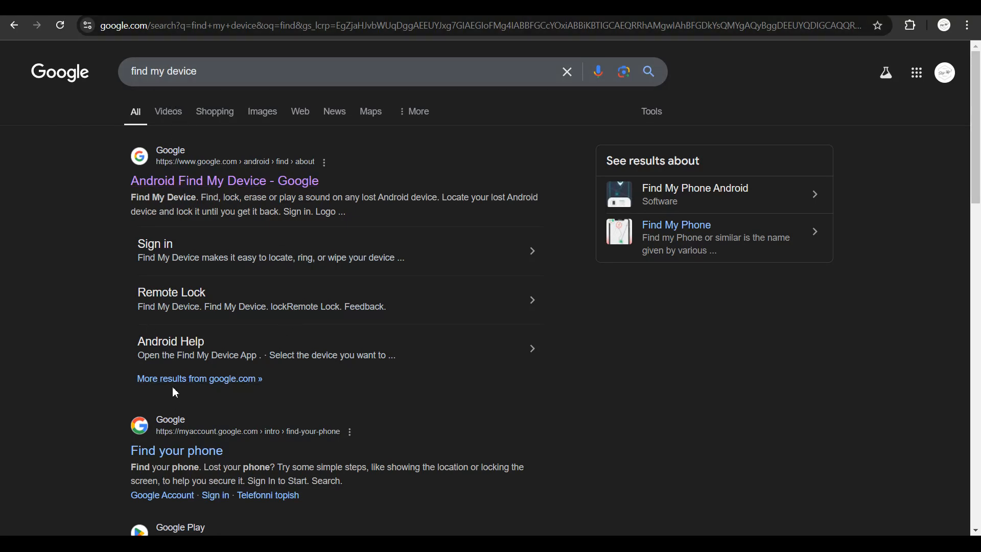
Enter Android Find My Device from the results and sign in to locate the Huawei nova 3e.
{"action": "left_click", "coordinate": [224, 180]}
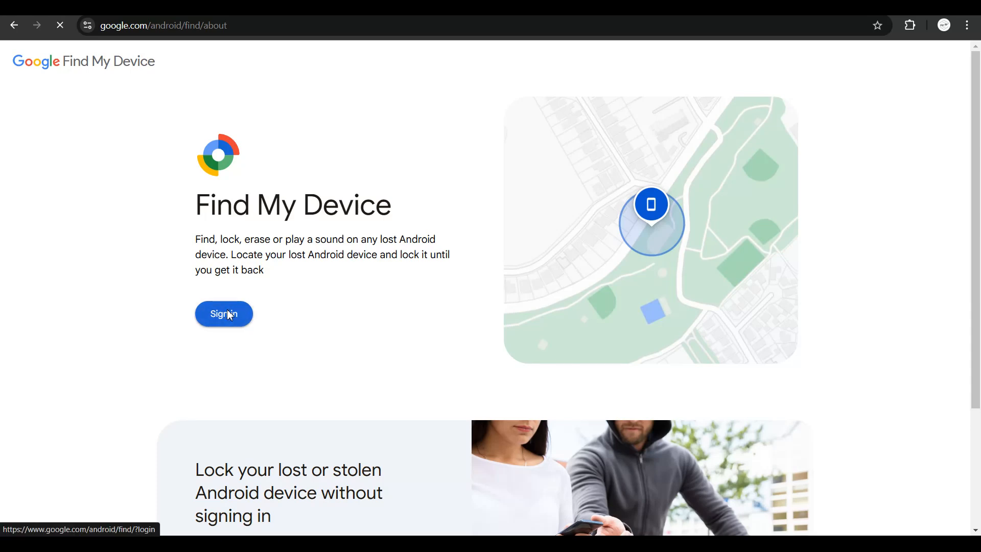
{"action": "left_click", "coordinate": [223, 314]}
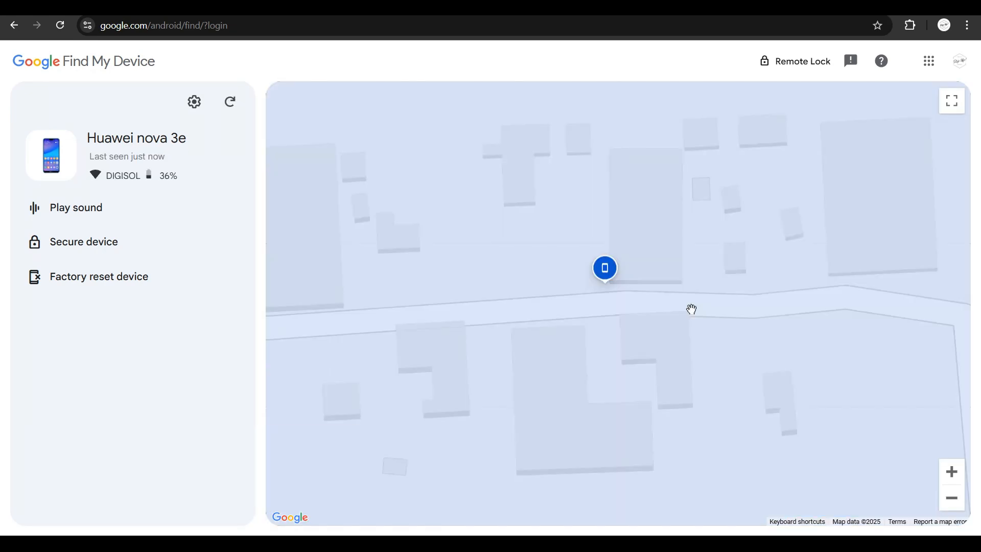
{"action": "mouse_move", "coordinate": [604, 268]}
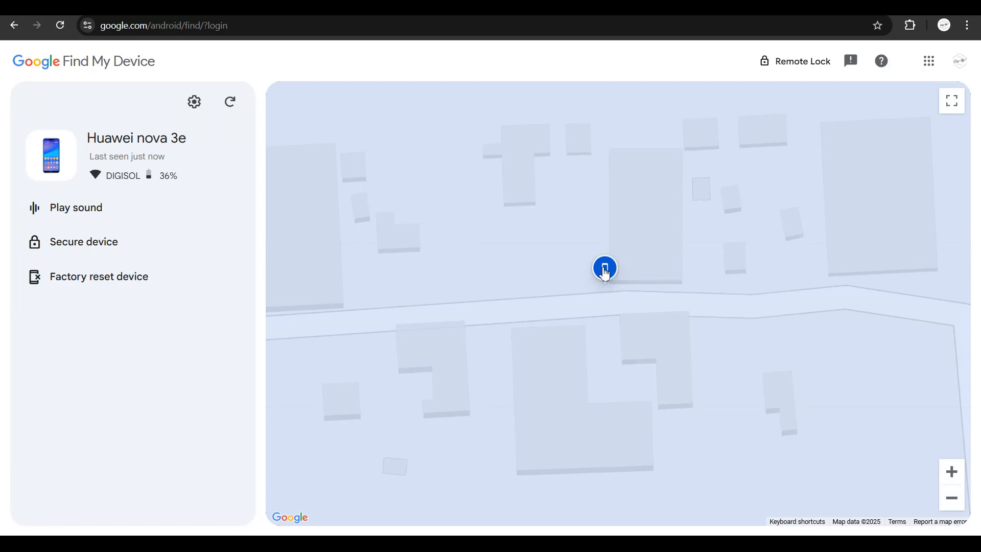
{"action": "mouse_move", "coordinate": [604, 268]}
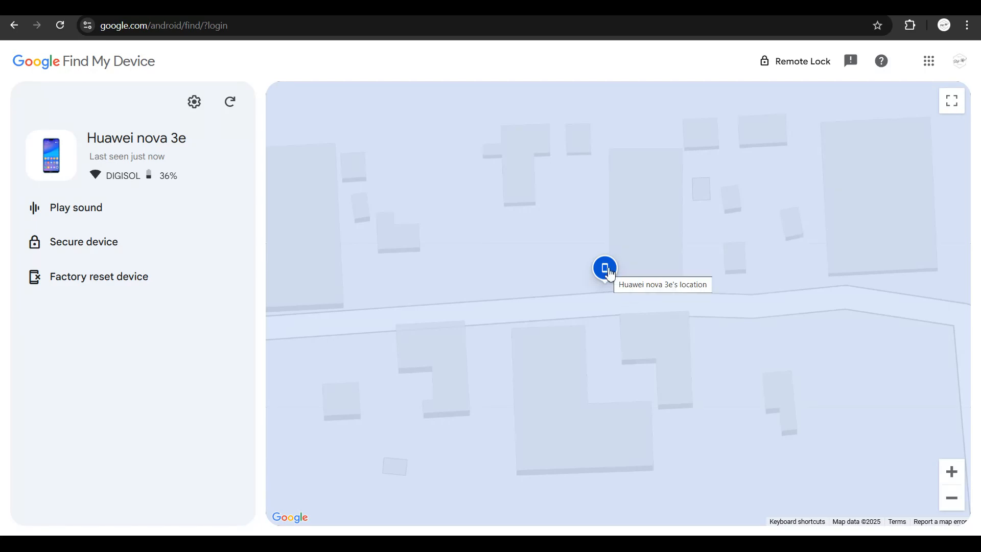
{"action": "mouse_move", "coordinate": [87, 254]}
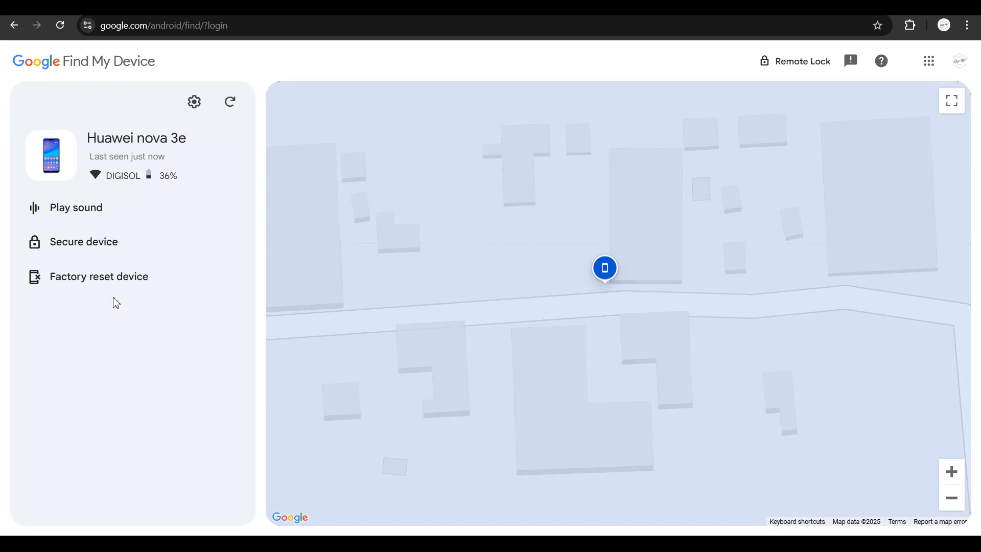
{"action": "mouse_move", "coordinate": [98, 277]}
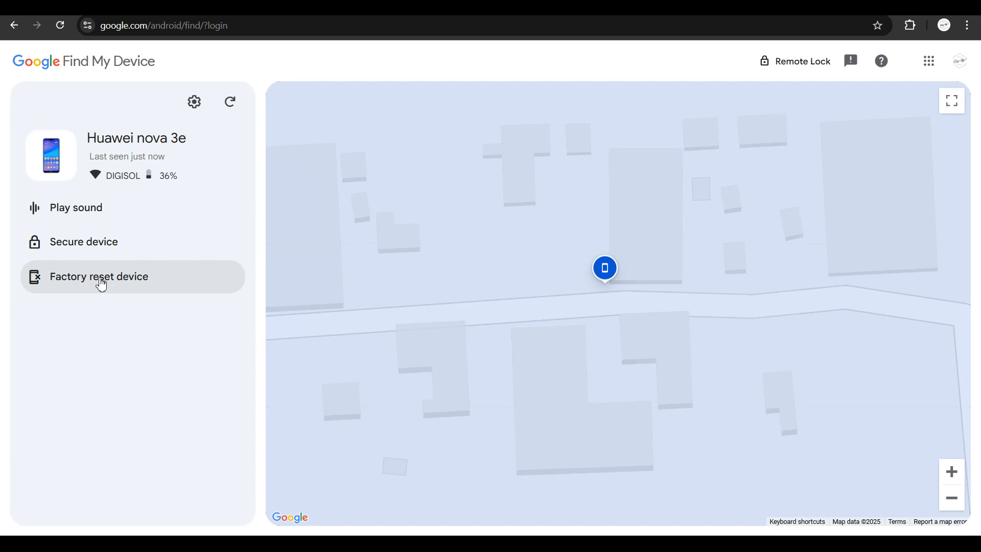
{"action": "mouse_move", "coordinate": [541, 202]}
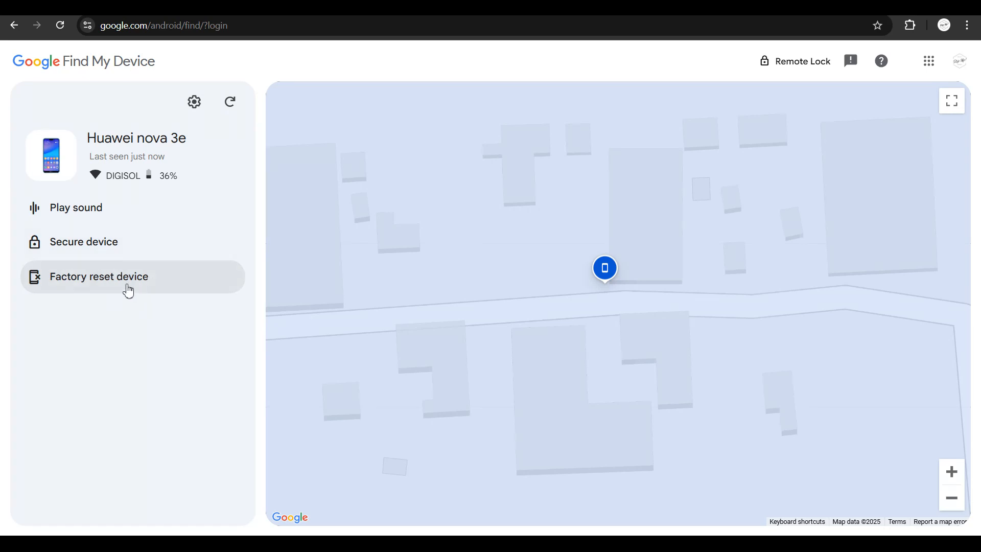
{"action": "mouse_move", "coordinate": [130, 285]}
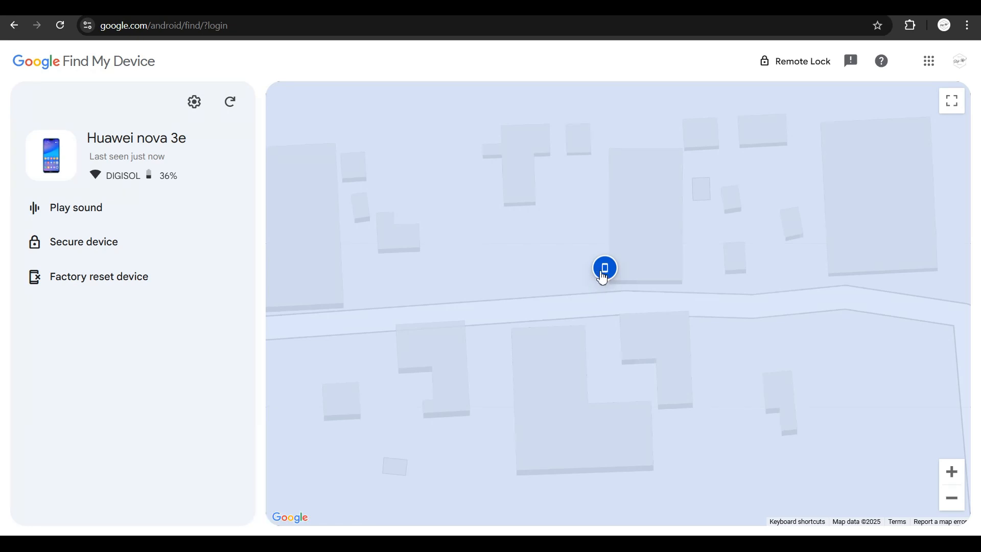
{"action": "mouse_move", "coordinate": [604, 268]}
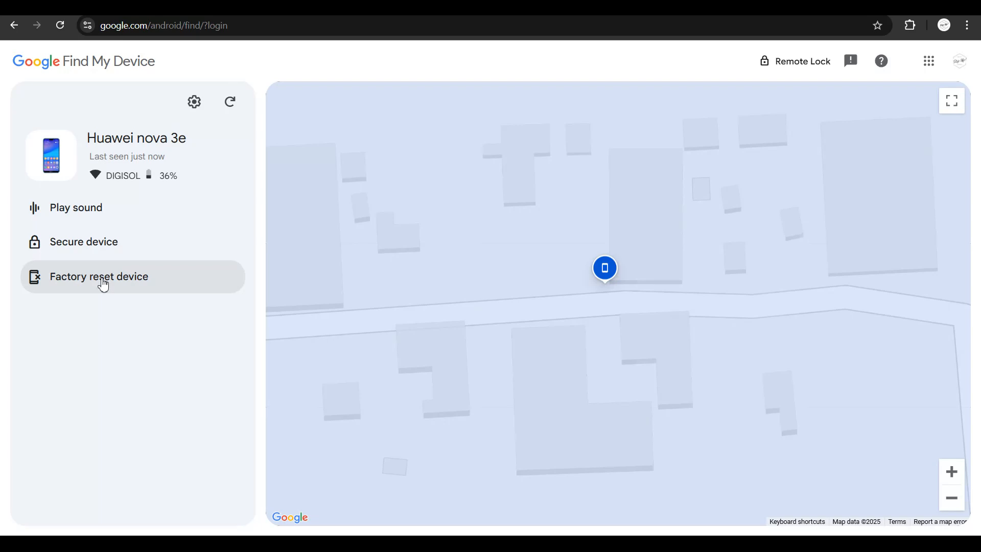
{"action": "mouse_move", "coordinate": [94, 282]}
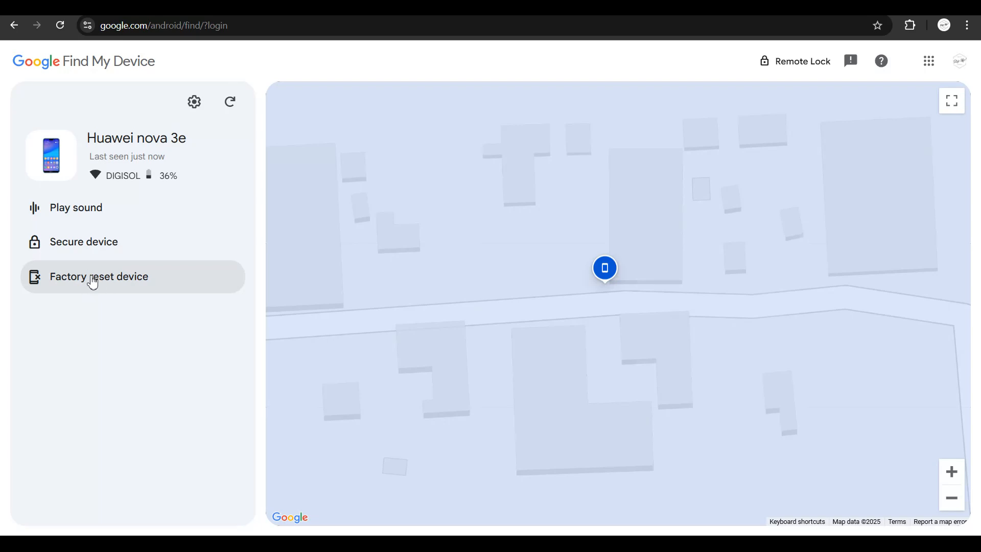